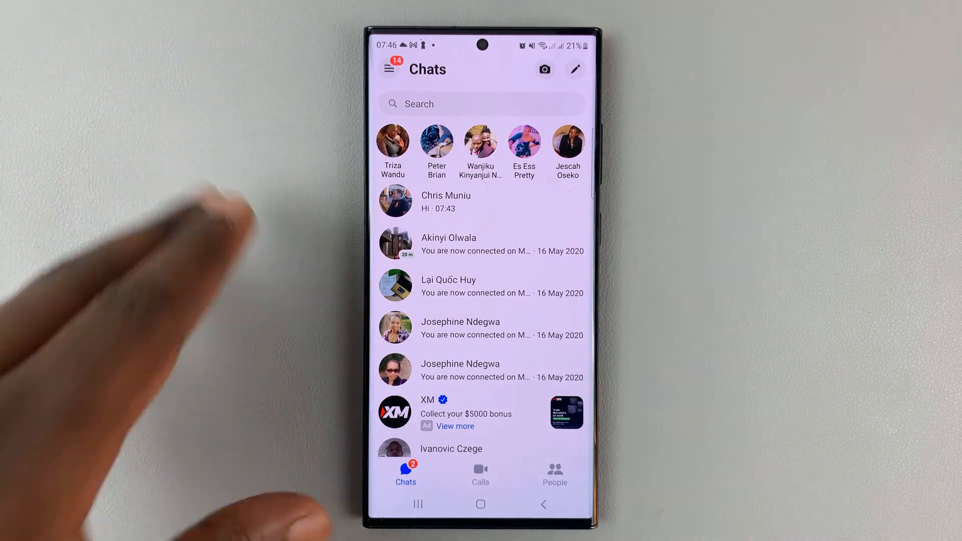
# Step: From the home screen, open the Messenger Me page with account and profile options
pyautogui.press('HOME')
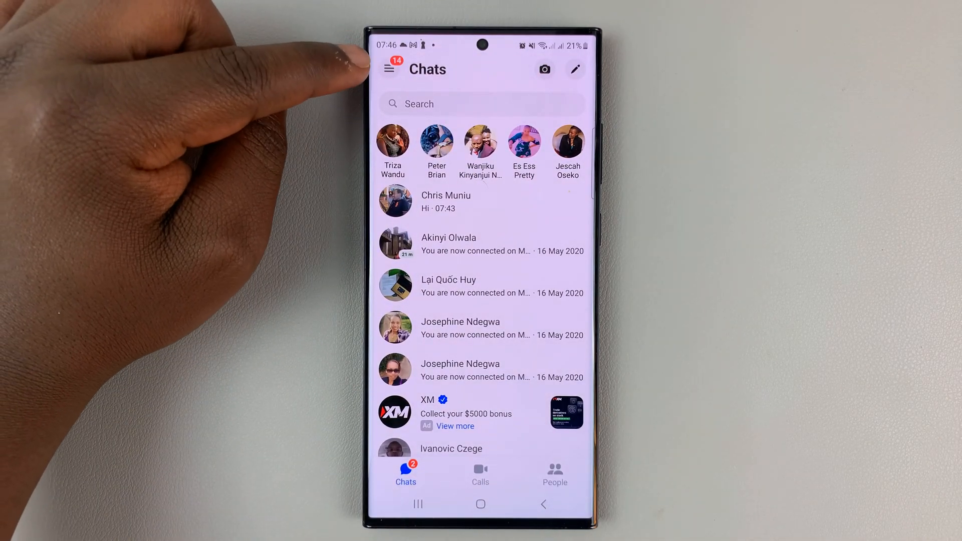
pyautogui.click(390, 69)
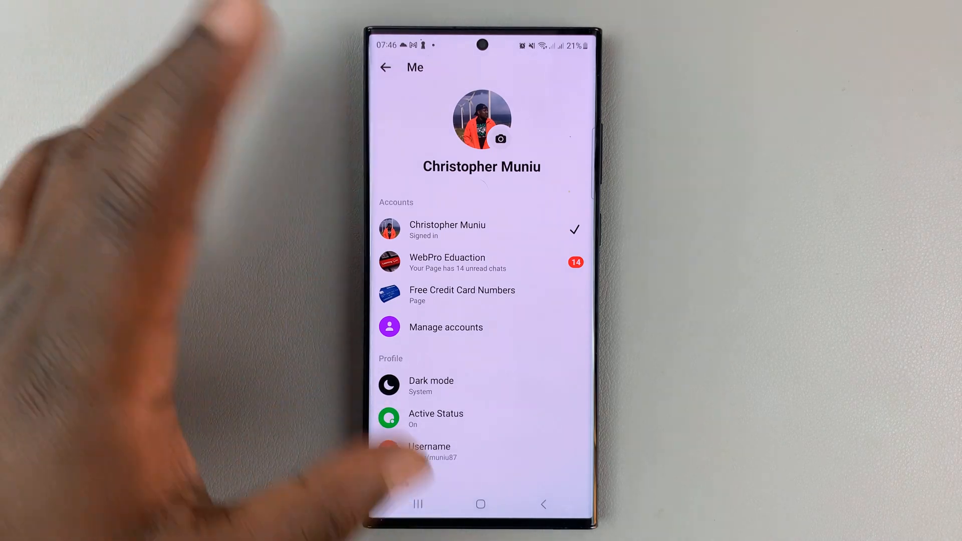
# Step: Scroll the Me page and go to Privacy & safety, then Message delivery
pyautogui.scroll(-3)
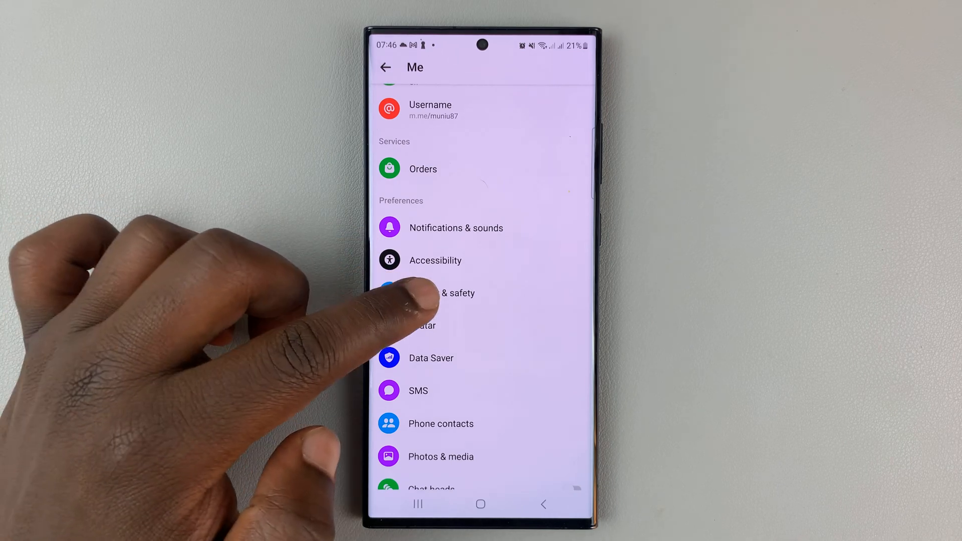
pyautogui.click(442, 293)
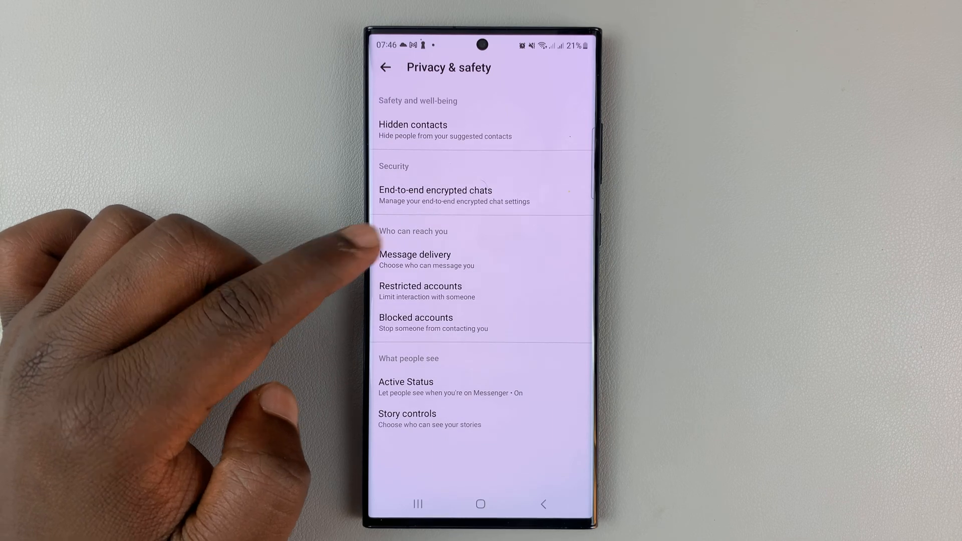
pyautogui.click(415, 259)
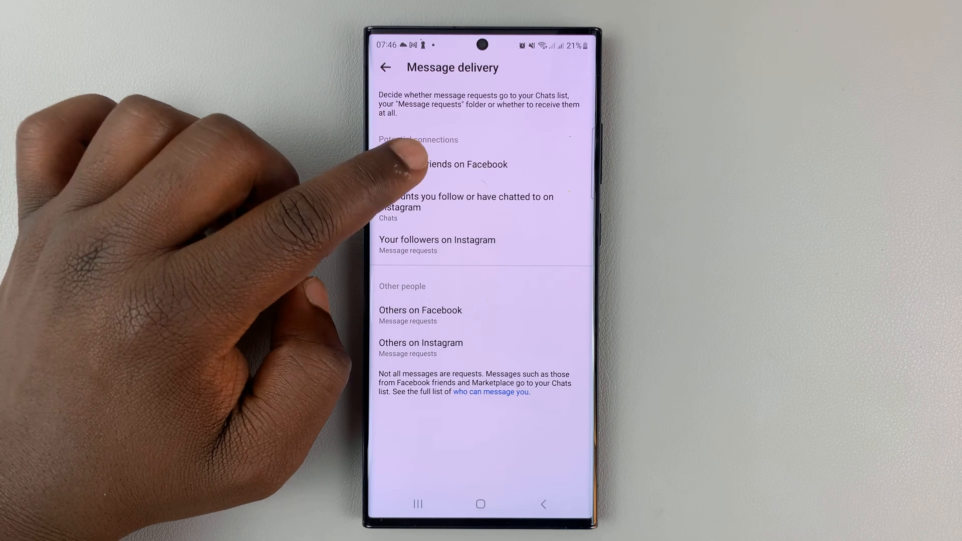
# Step: Route Friends of friends on Facebook to Message requests, then switch it back to Chats
pyautogui.click(451, 164)
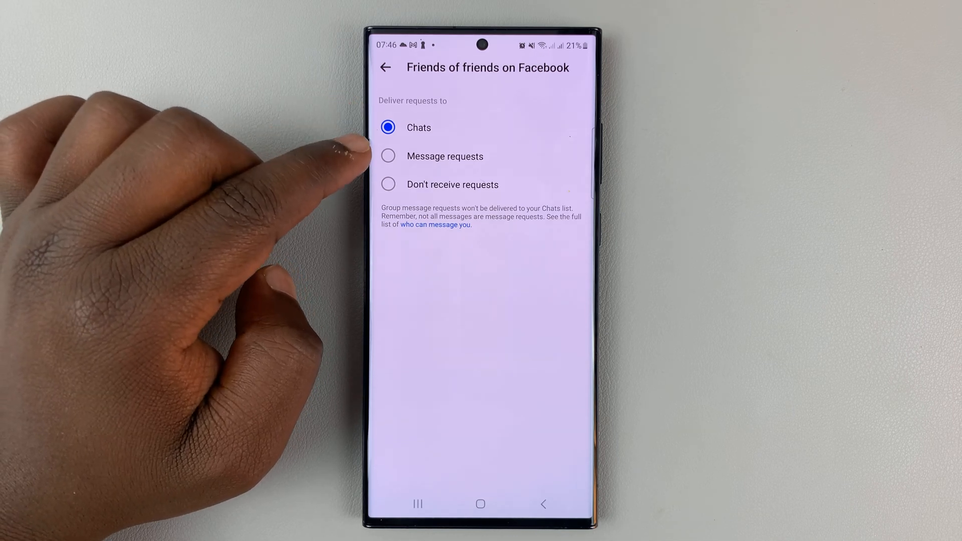
pyautogui.click(388, 127)
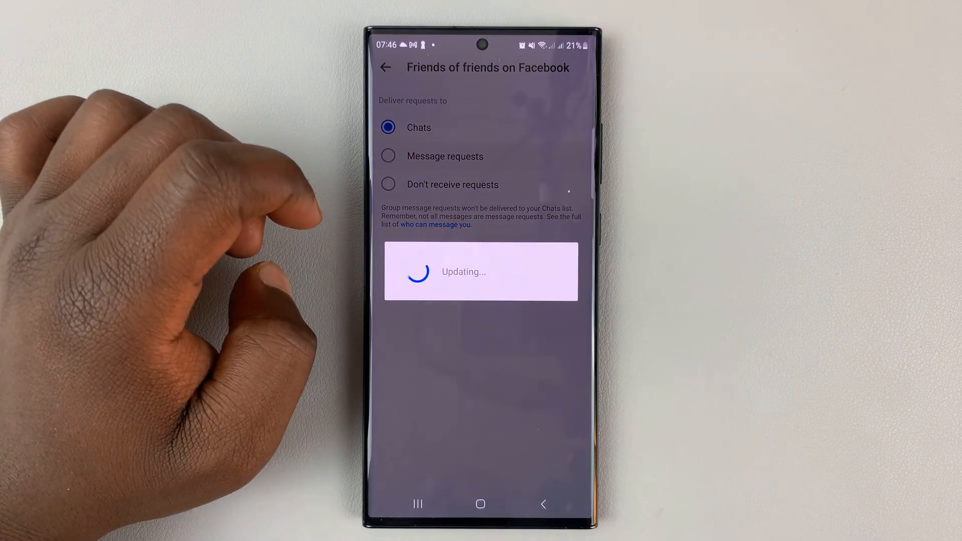
pyautogui.click(387, 156)
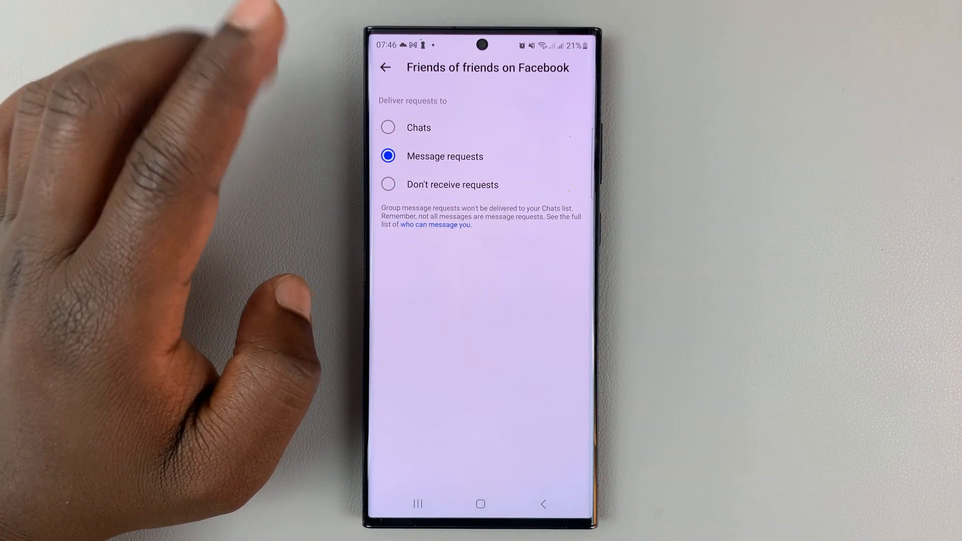
pyautogui.click(388, 185)
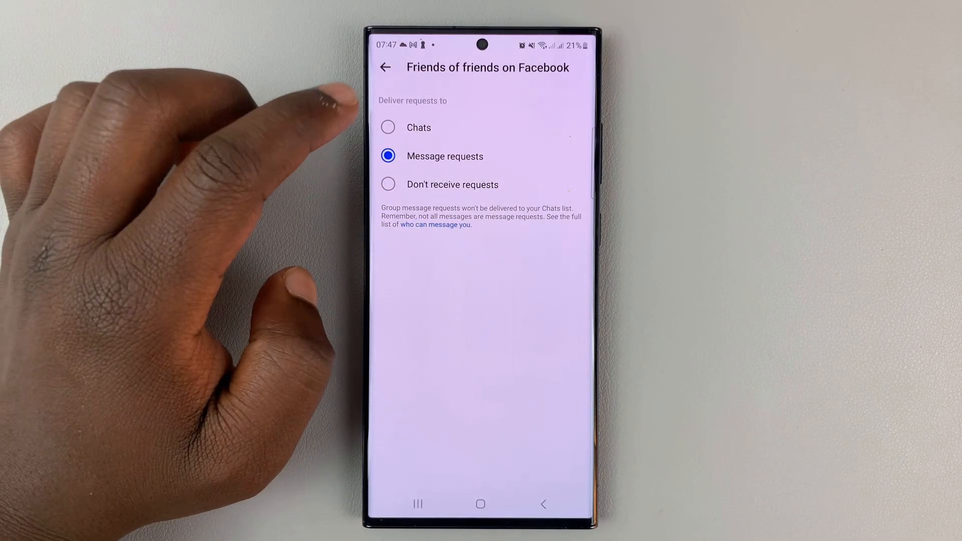
pyautogui.click(385, 67)
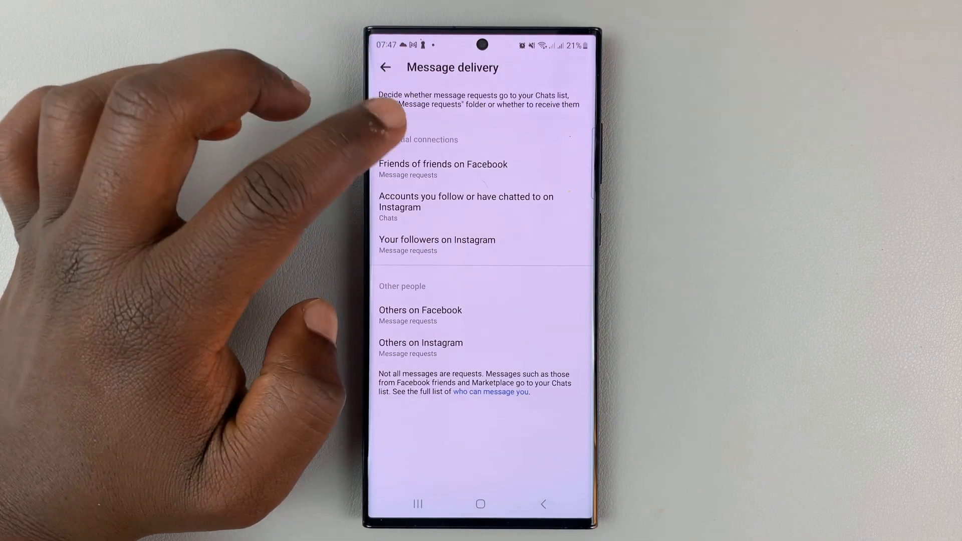
pyautogui.click(443, 169)
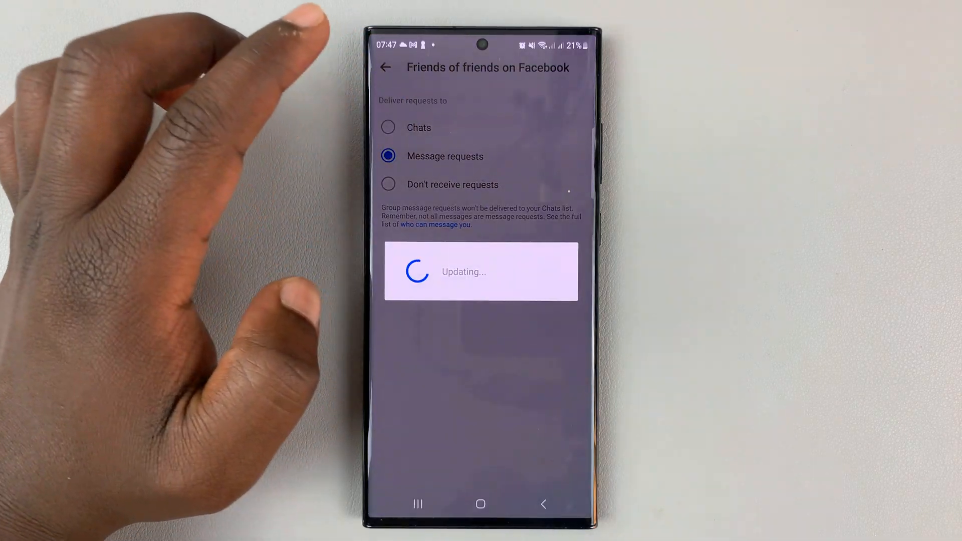
pyautogui.click(385, 67)
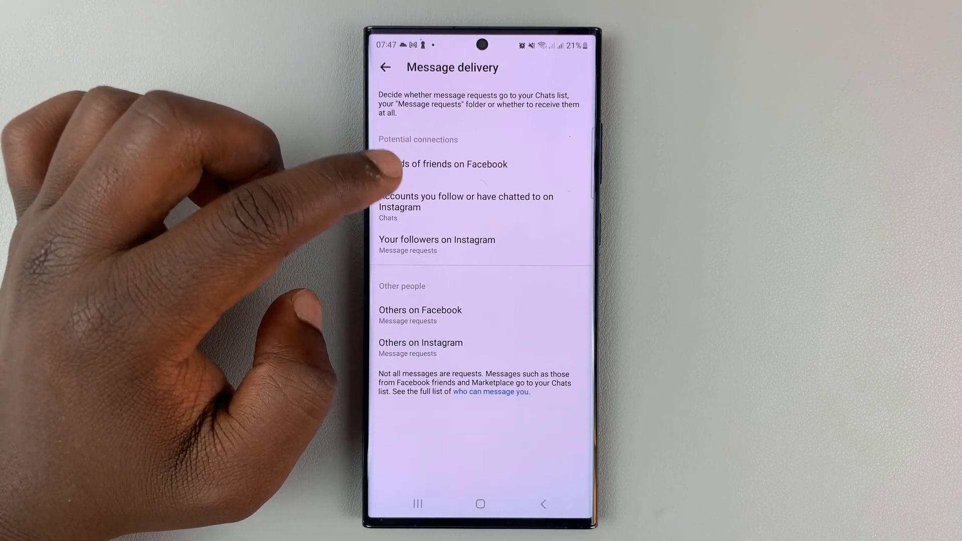
pyautogui.click(465, 201)
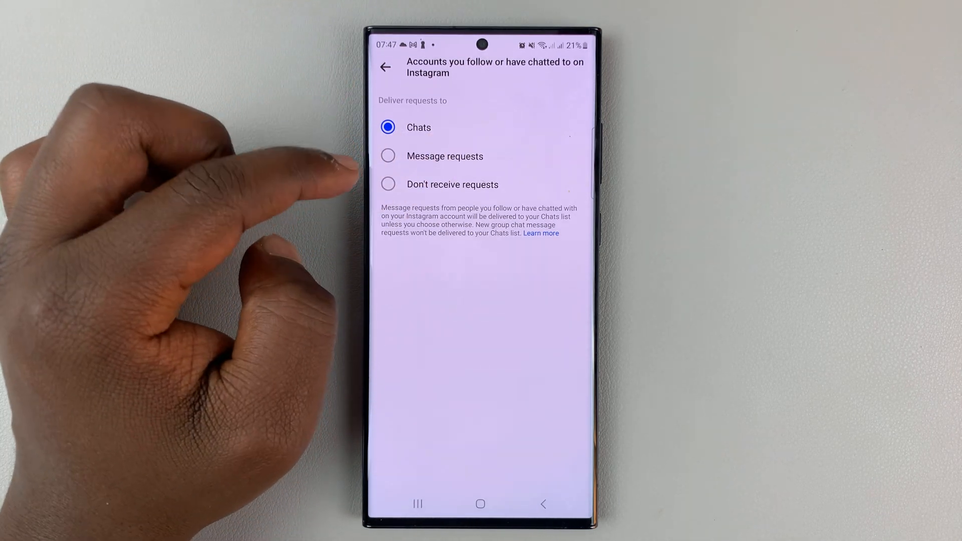
pyautogui.click(385, 66)
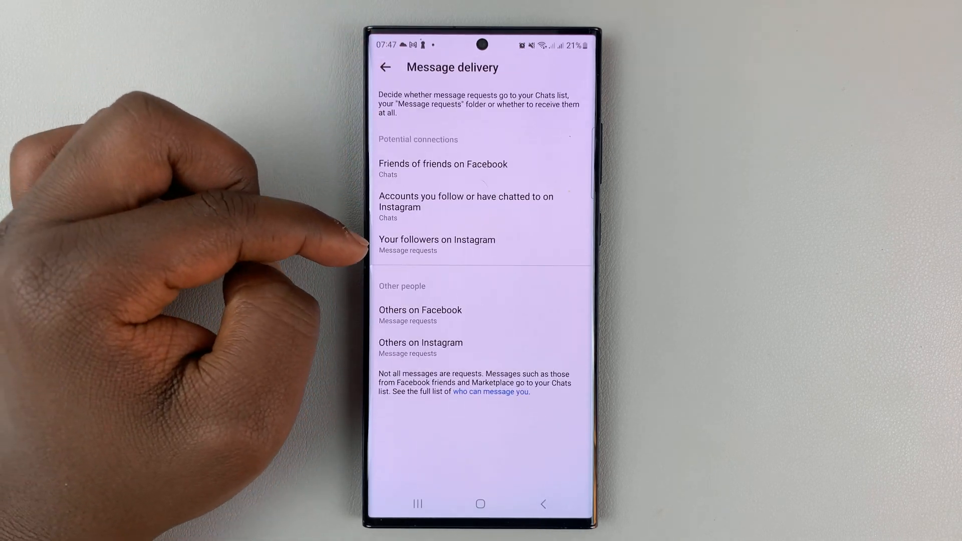
pyautogui.click(437, 244)
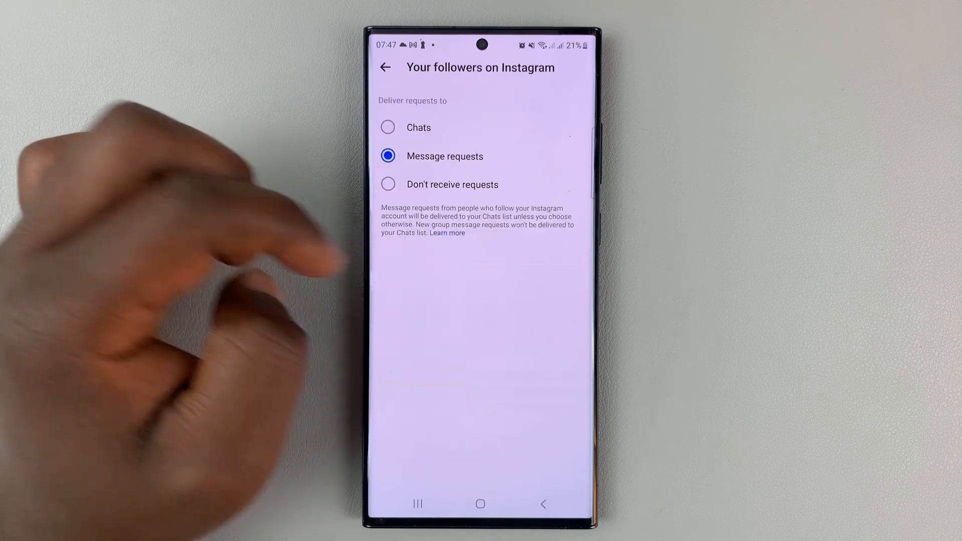
pyautogui.click(384, 67)
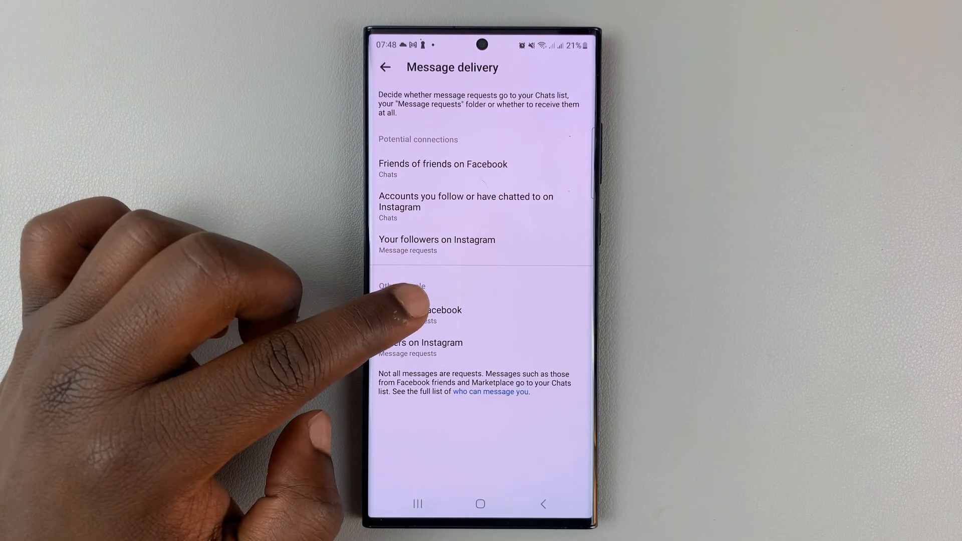
pyautogui.click(421, 310)
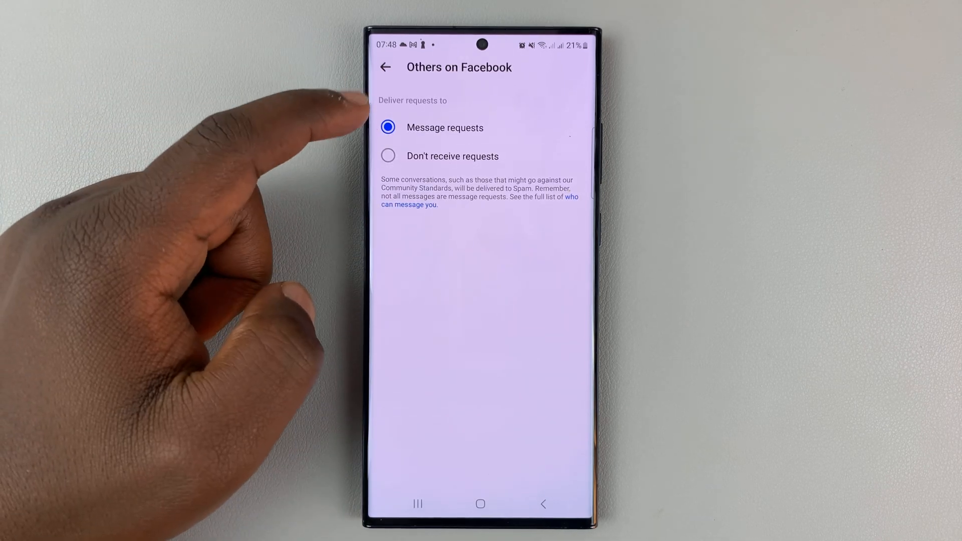
pyautogui.moveTo(344, 123)
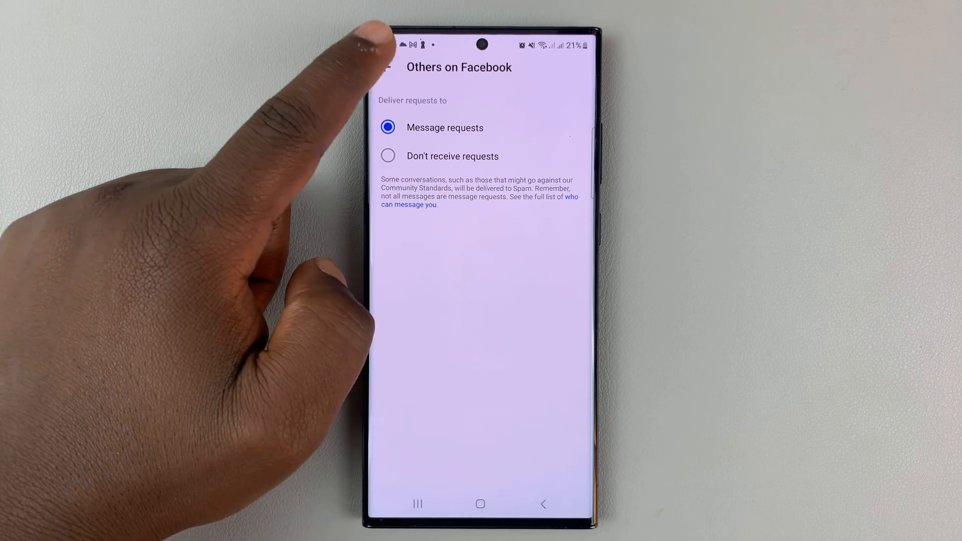
pyautogui.click(385, 67)
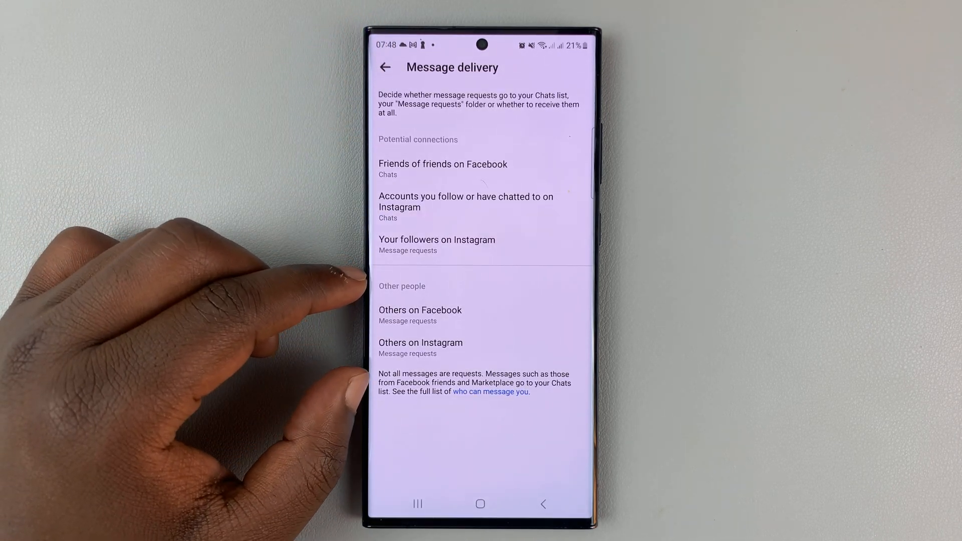
pyautogui.click(420, 310)
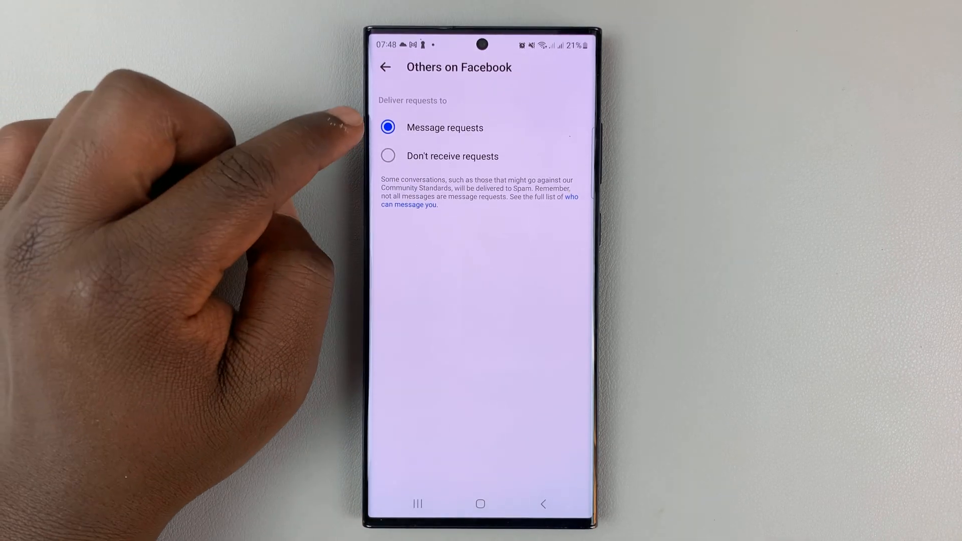
pyautogui.moveTo(338, 172)
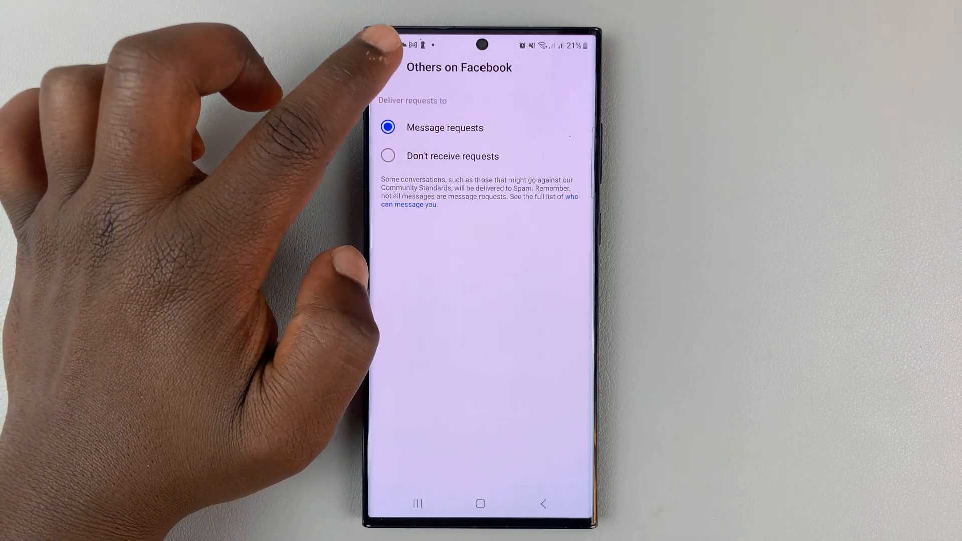
pyautogui.click(385, 66)
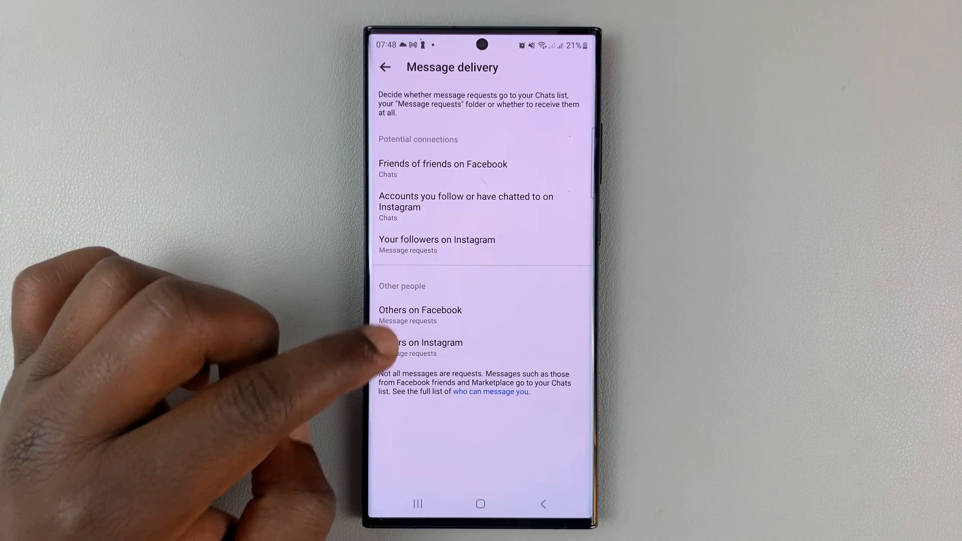
pyautogui.click(421, 348)
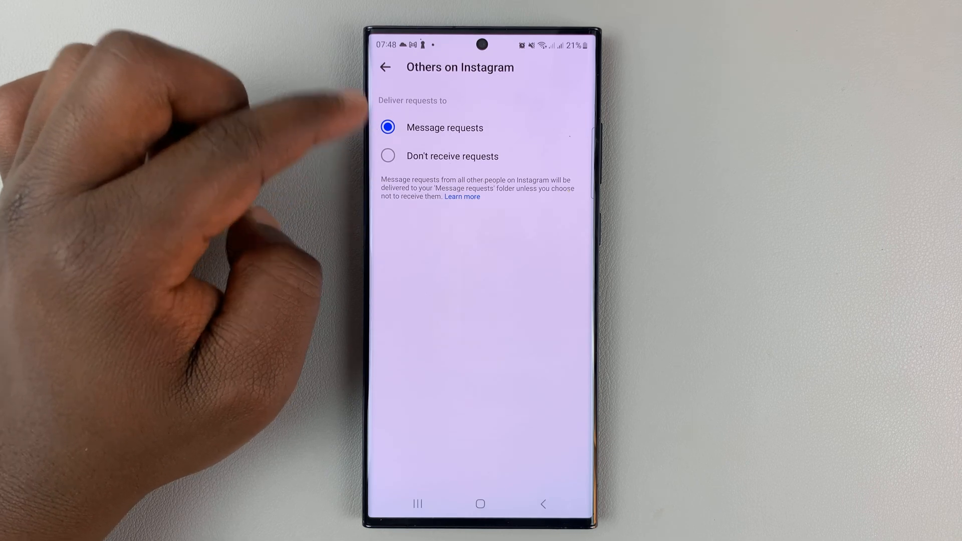
pyautogui.click(385, 68)
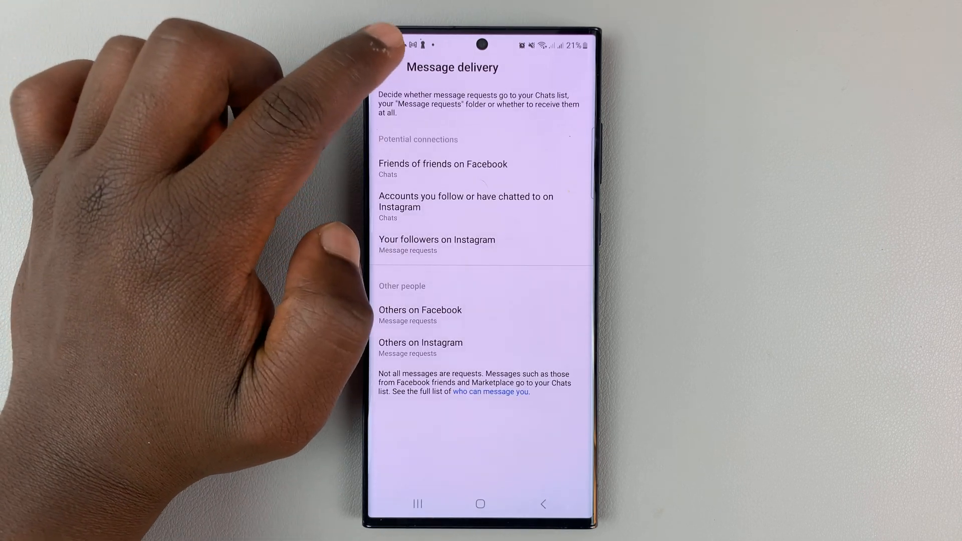
pyautogui.moveTo(384, 67)
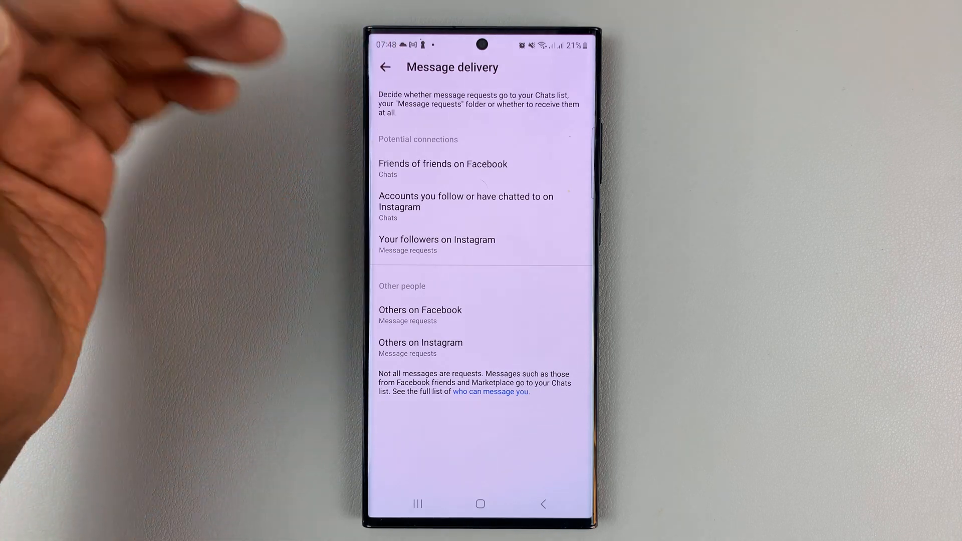